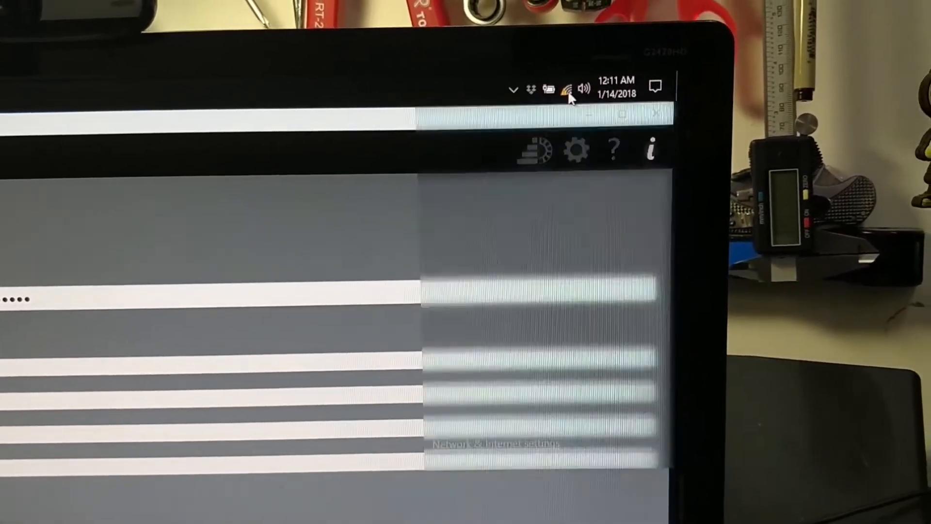
Switch from the printer status view to the empty layout workspace
{"action": "left_click", "coordinate": [581, 88]}
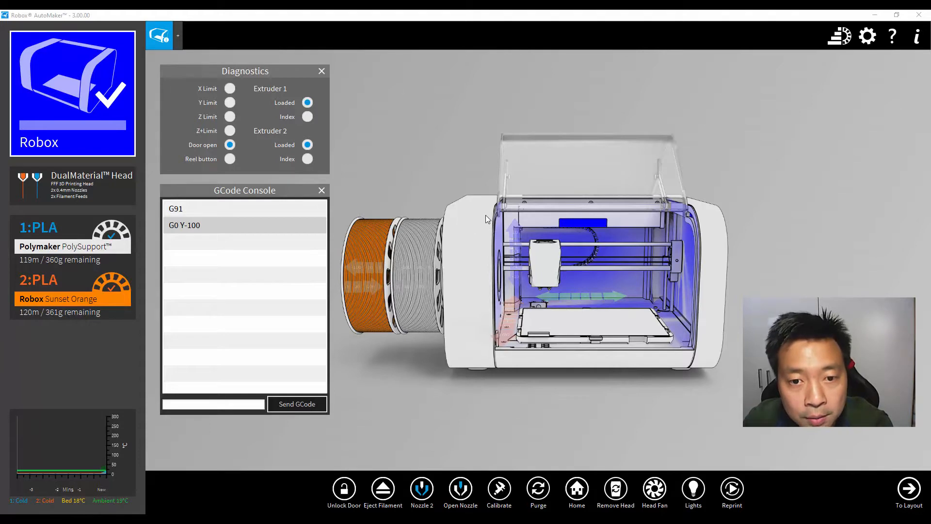
{"action": "mouse_move", "coordinate": [563, 150]}
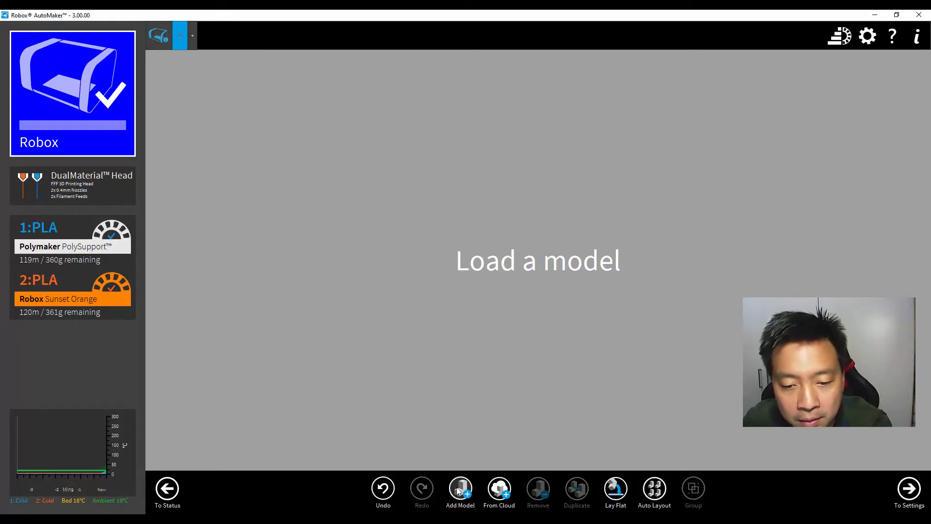
Add 3DBenchy.stl to the build plate, accepting the mesh problem warning
{"action": "left_click", "coordinate": [460, 487]}
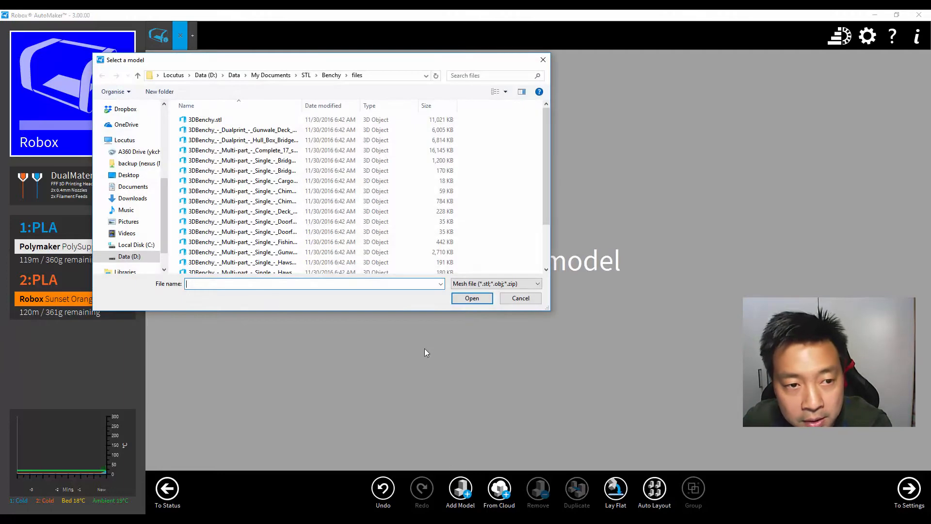
{"action": "left_click", "coordinate": [204, 119]}
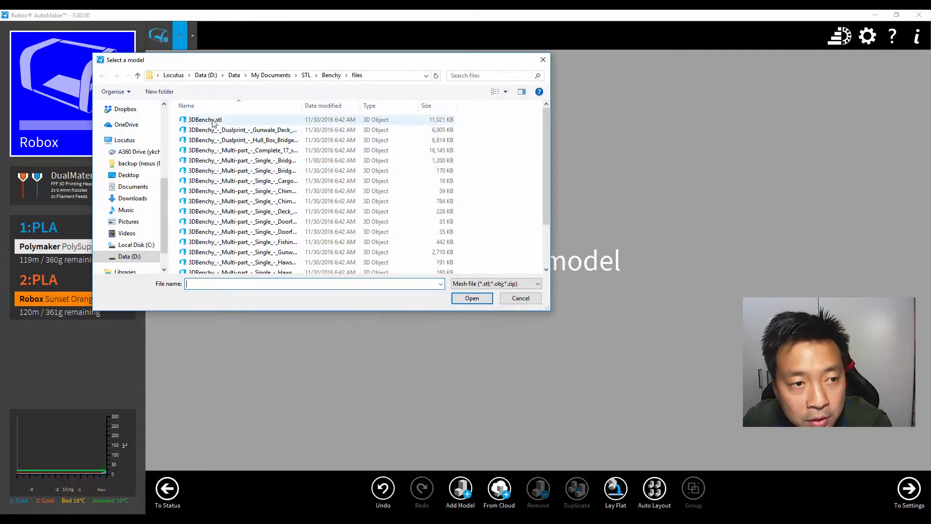
{"action": "left_click", "coordinate": [472, 297]}
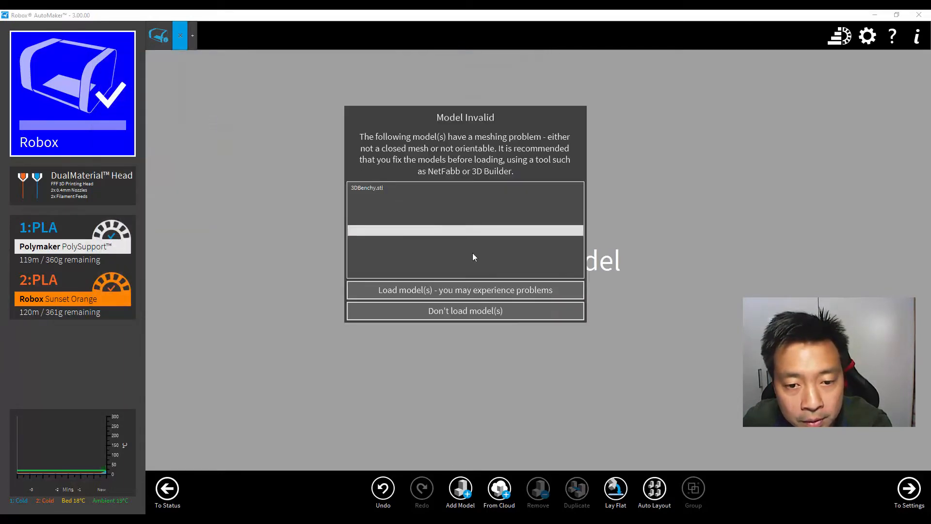
{"action": "left_click", "coordinate": [465, 290]}
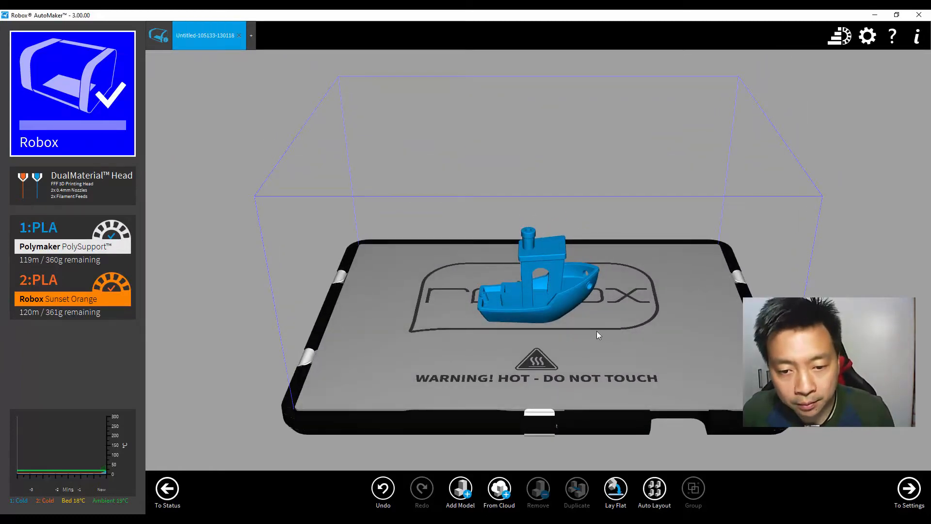
{"action": "mouse_move", "coordinate": [619, 334]}
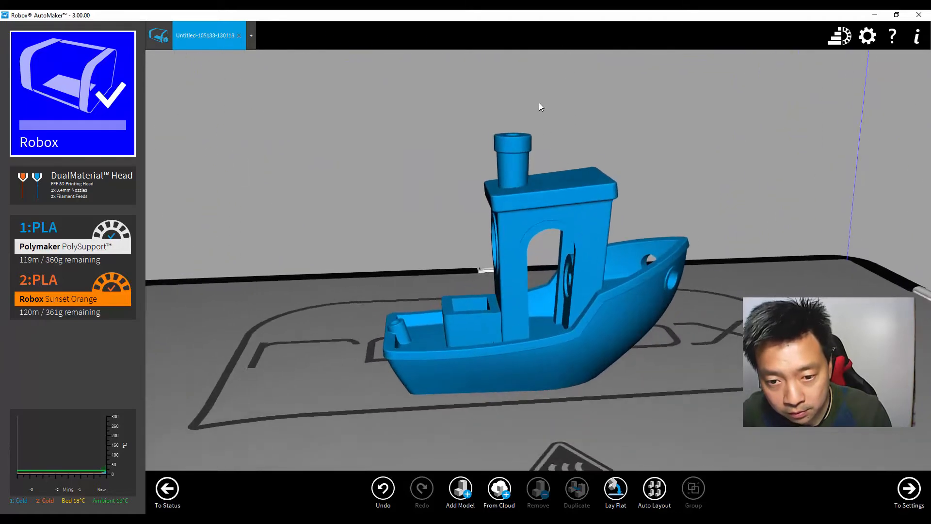
Orbit around the boat to view it closer, from the front and from the side
{"action": "left_click_drag", "start_coordinate": [540, 107], "coordinate": [510, 309]}
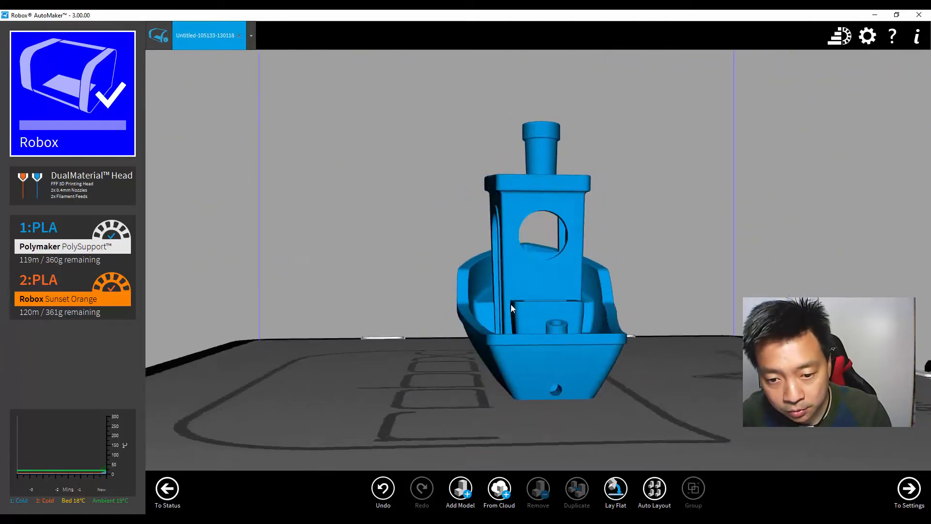
{"action": "left_click_drag", "start_coordinate": [511, 309], "coordinate": [523, 311]}
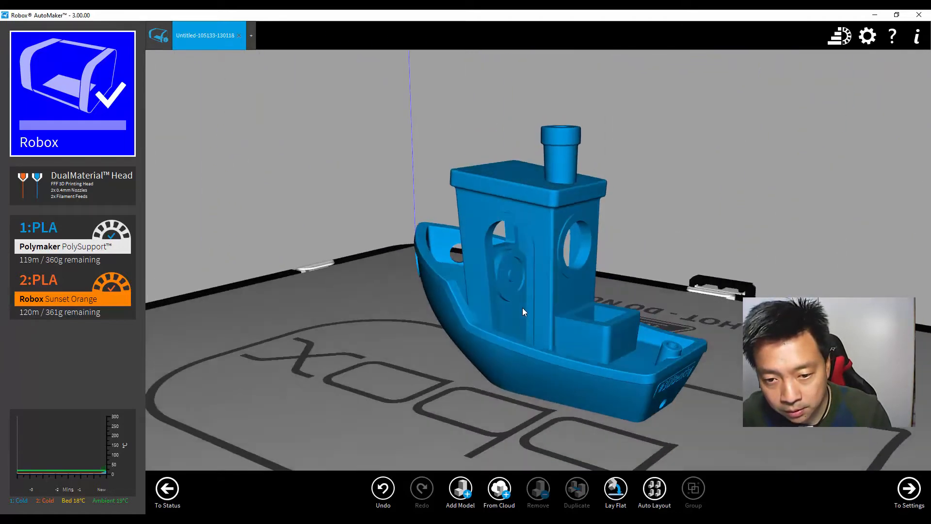
{"action": "left_click_drag", "start_coordinate": [523, 312], "coordinate": [547, 291]}
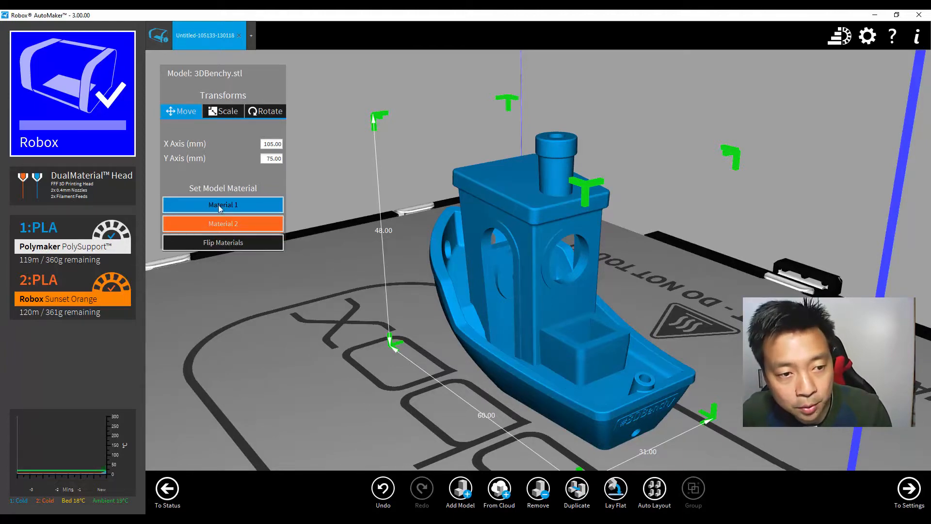
Assign orange Material 2, confirm 100% proportional scale, and proceed to print settings
{"action": "left_click", "coordinate": [223, 223]}
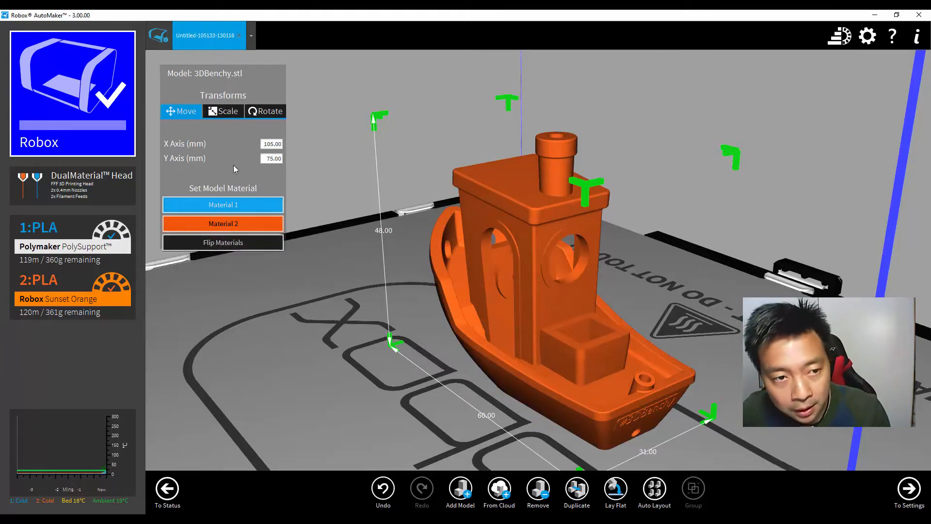
{"action": "left_click", "coordinate": [222, 111]}
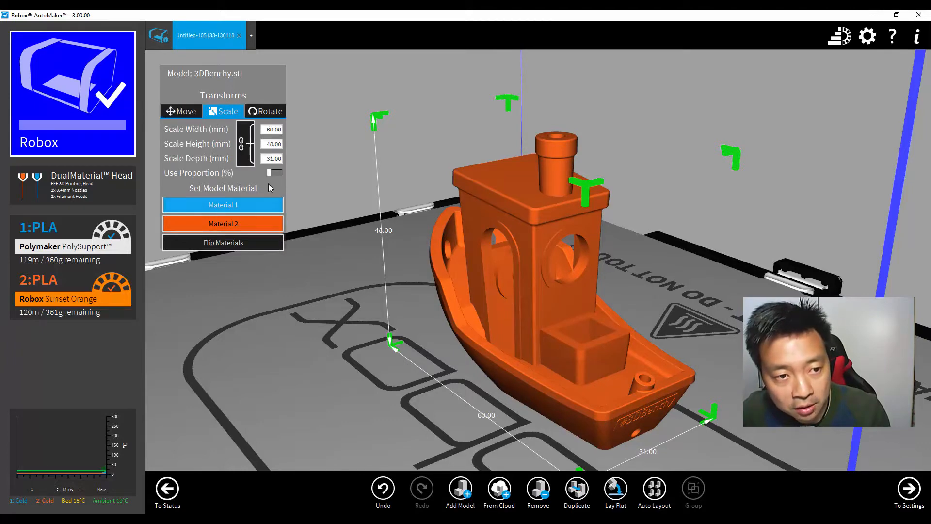
{"action": "left_click", "coordinate": [274, 172]}
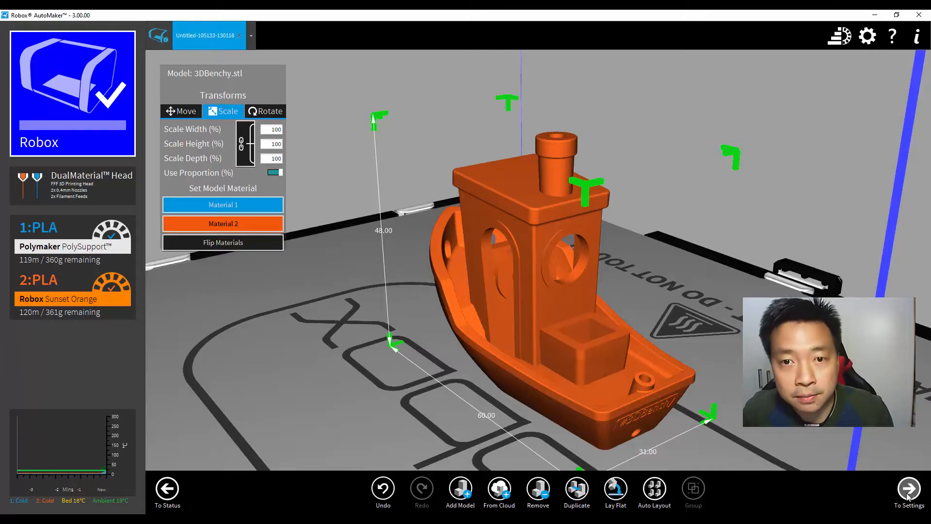
{"action": "left_click", "coordinate": [909, 490]}
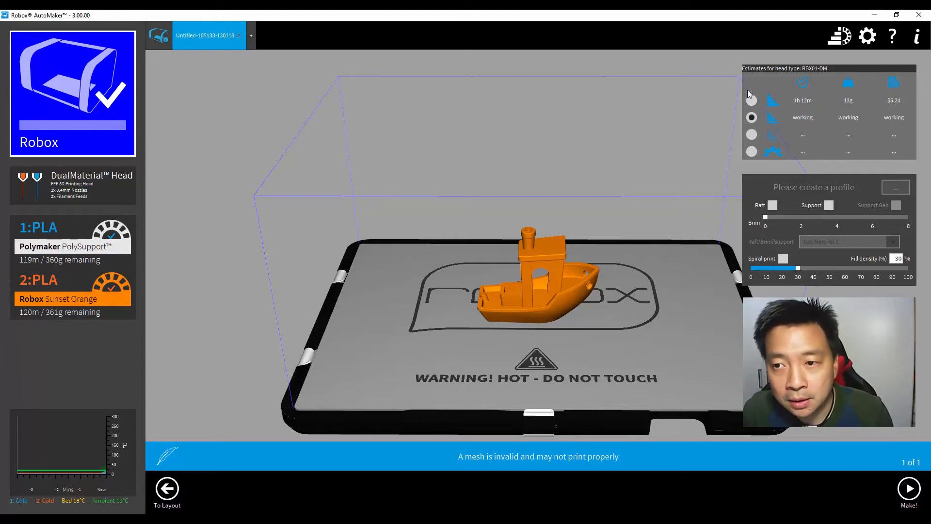
Compare Draft, Normal and Fine estimates, then choose the Normal quality profile
{"action": "left_click", "coordinate": [751, 100]}
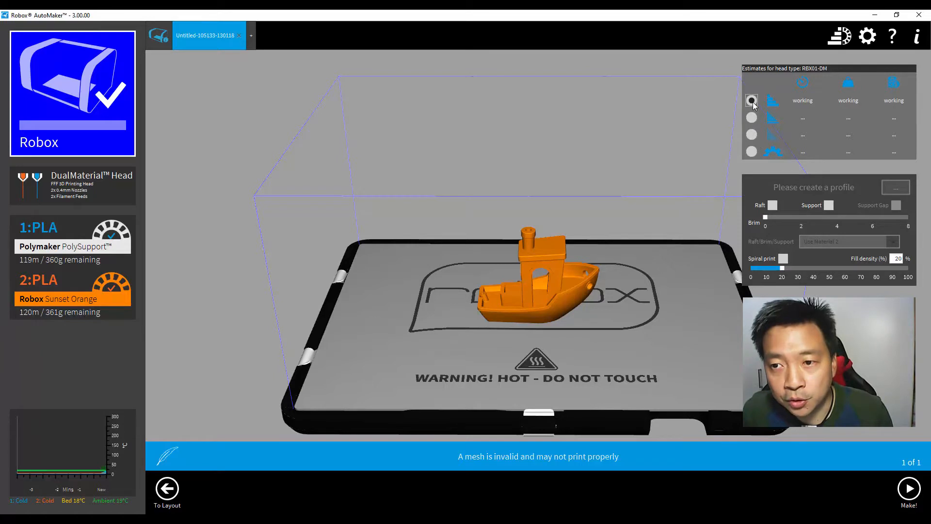
{"action": "left_click", "coordinate": [751, 117]}
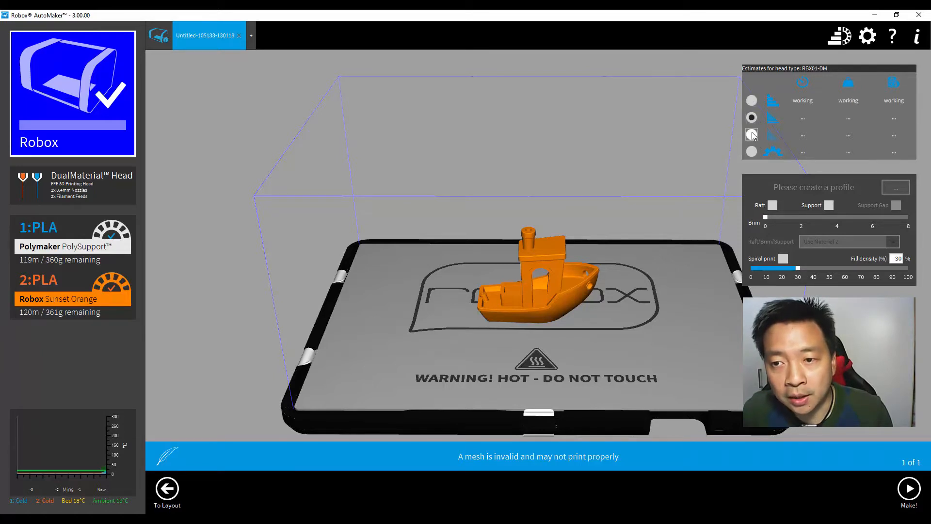
{"action": "left_click", "coordinate": [751, 134]}
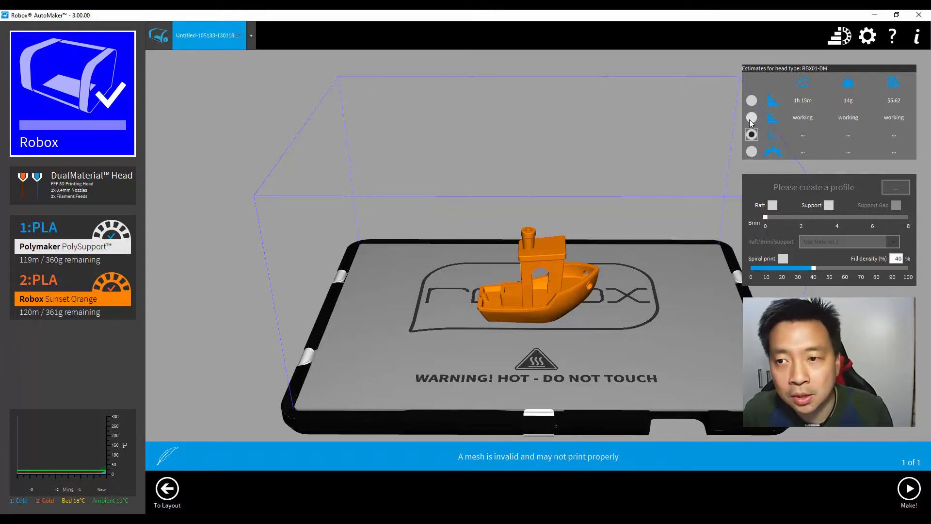
{"action": "left_click", "coordinate": [751, 117]}
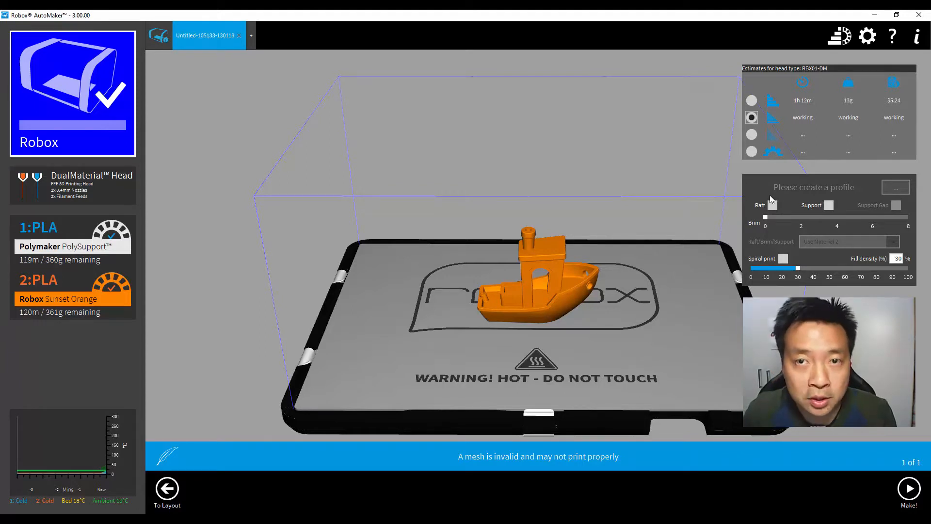
{"action": "mouse_move", "coordinate": [813, 227]}
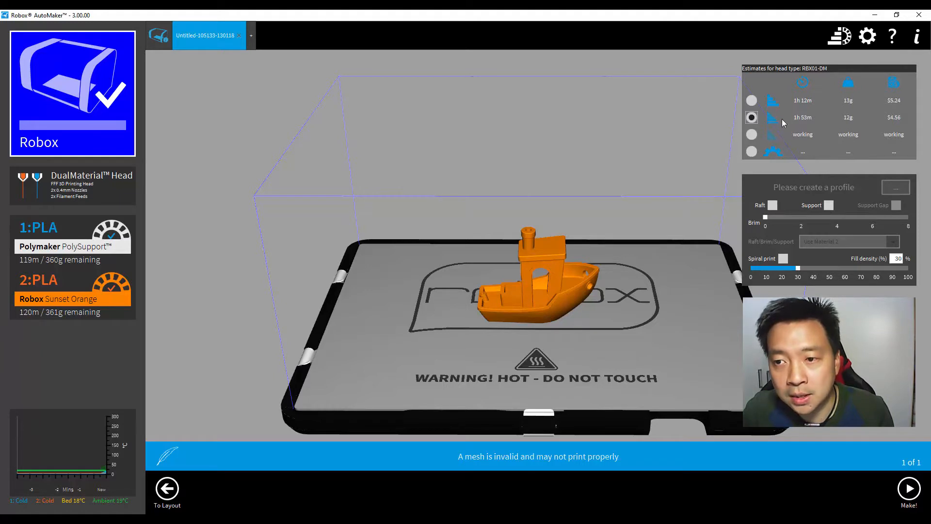
{"action": "mouse_move", "coordinate": [770, 117]}
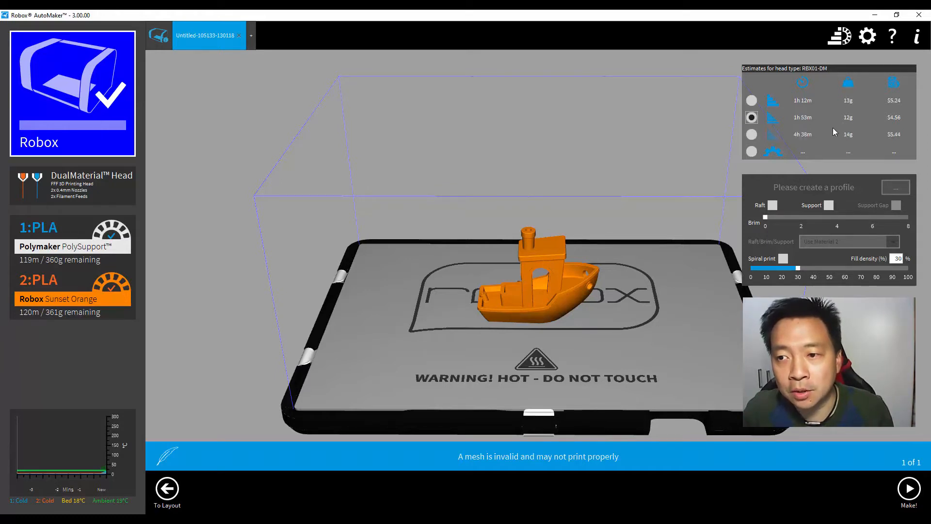
{"action": "mouse_move", "coordinate": [902, 126]}
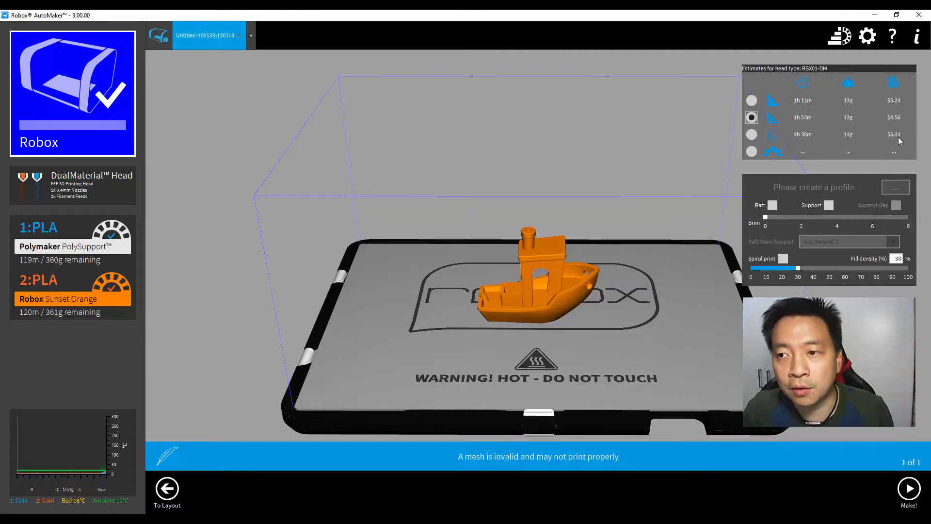
{"action": "mouse_move", "coordinate": [891, 122]}
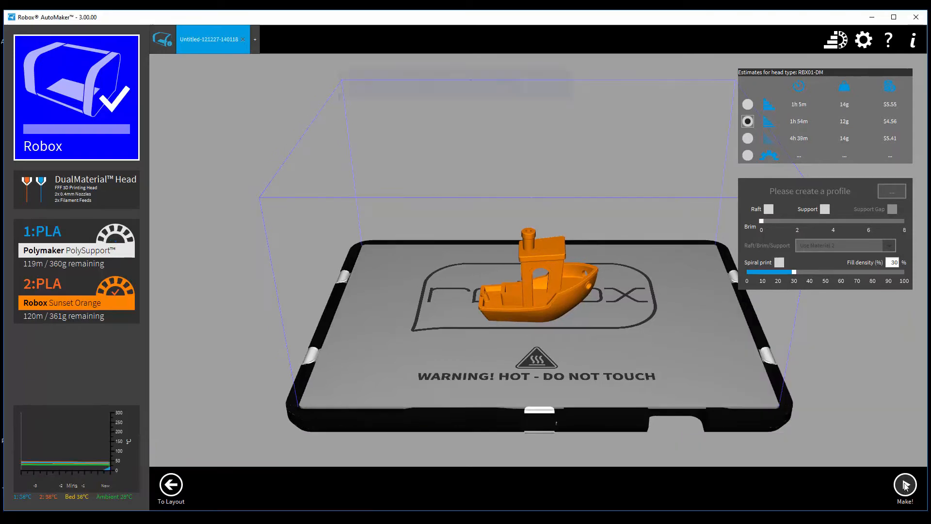
Start the Benchy print on the Robox and view the printer lighting options
{"action": "left_click", "coordinate": [903, 486]}
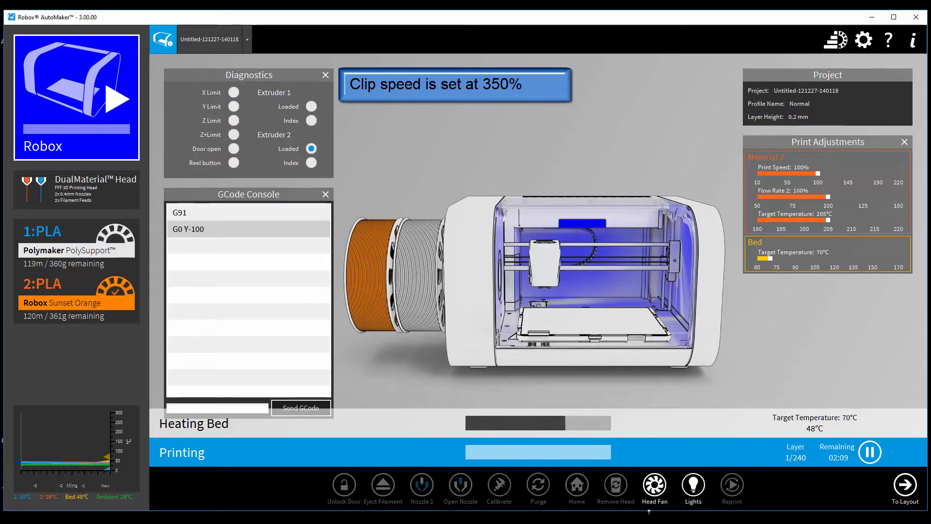
{"action": "left_click", "coordinate": [691, 490]}
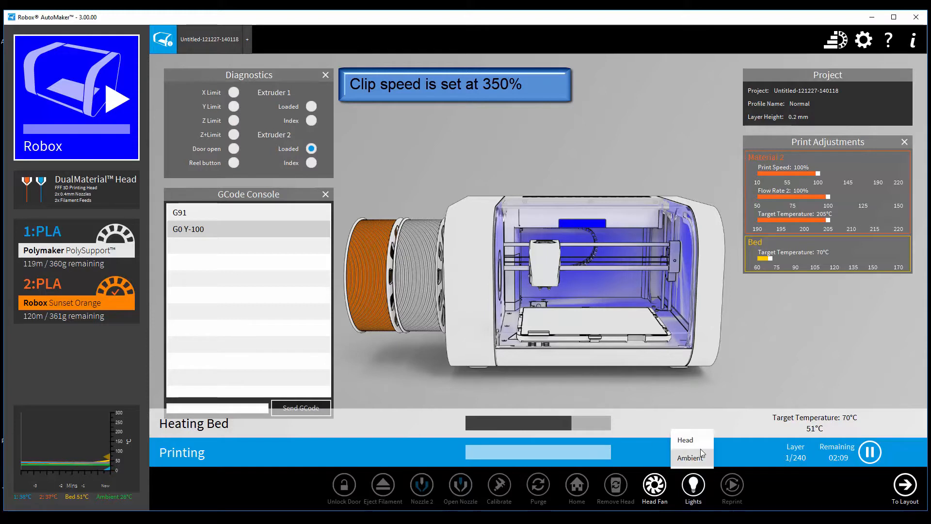